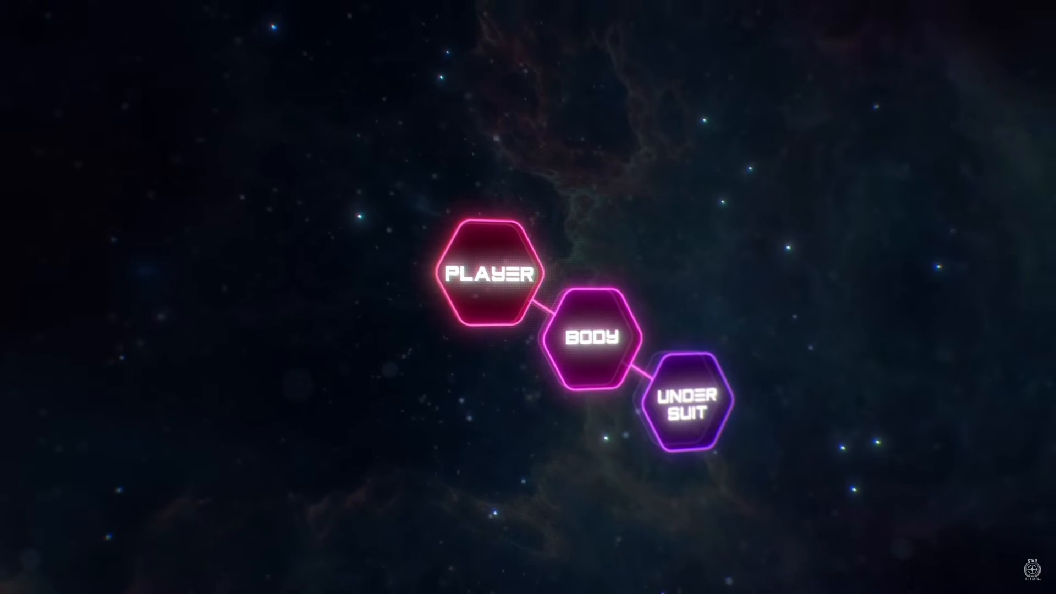
Advance the animation so Helmet, Upper Armor and Lower Armor hexagons branch off the Undersuit node.
click(682, 400)
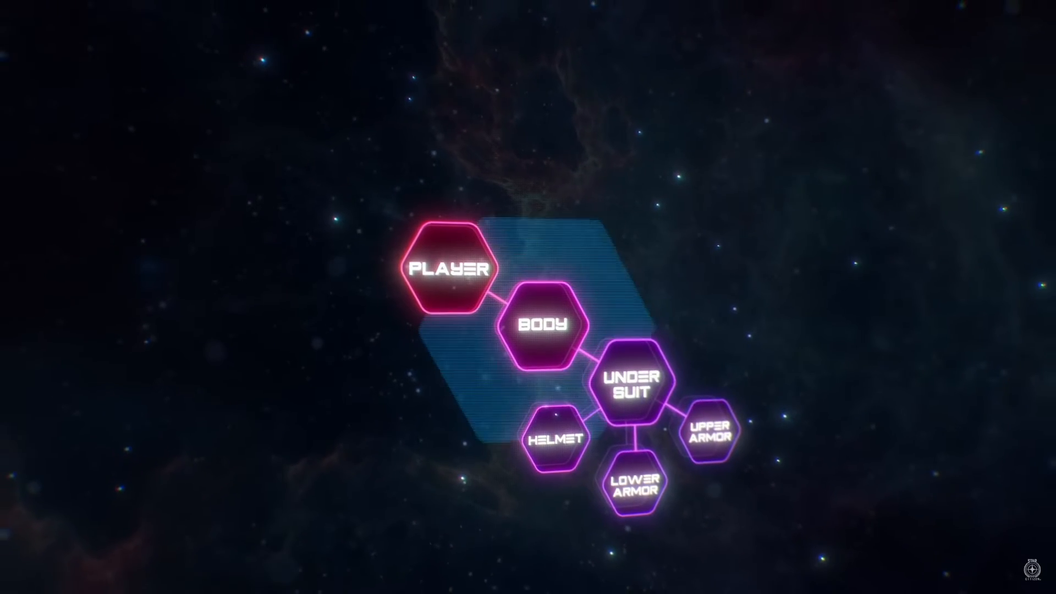